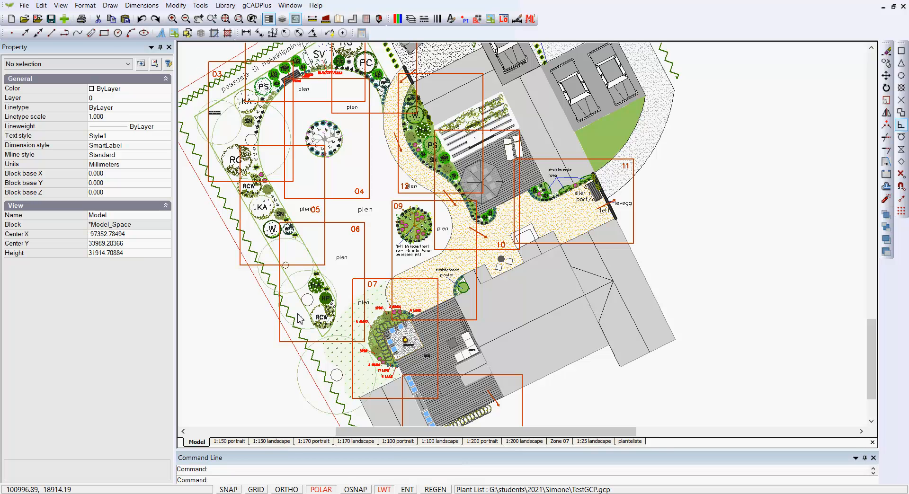
pyautogui.moveTo(301, 356)
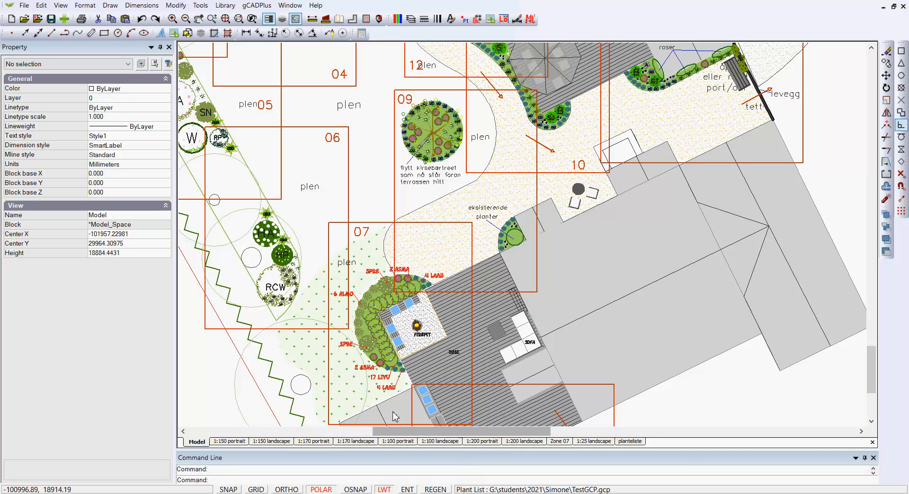
pyautogui.moveTo(369, 346)
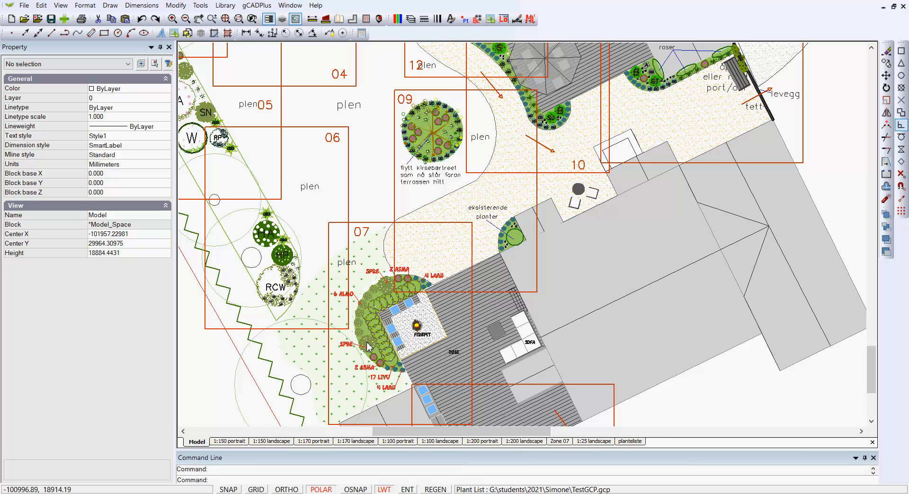
pyautogui.moveTo(420, 312)
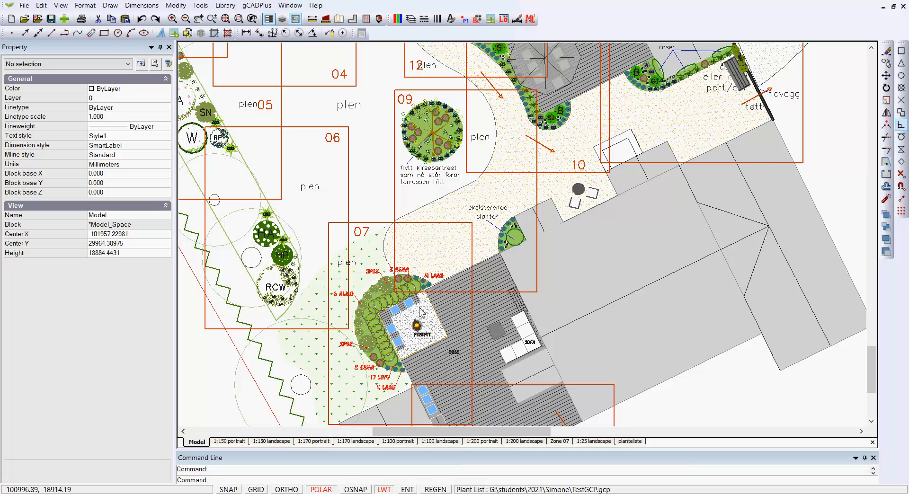
pyautogui.moveTo(436, 299)
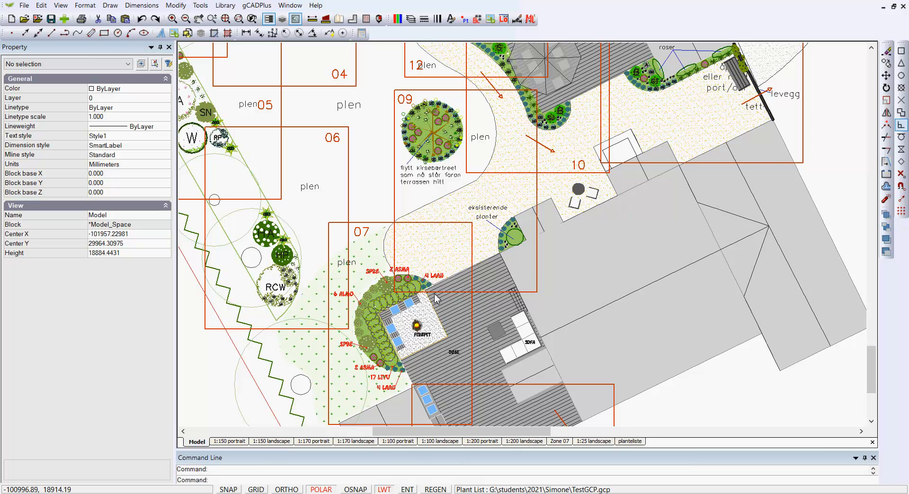
pyautogui.moveTo(365, 241)
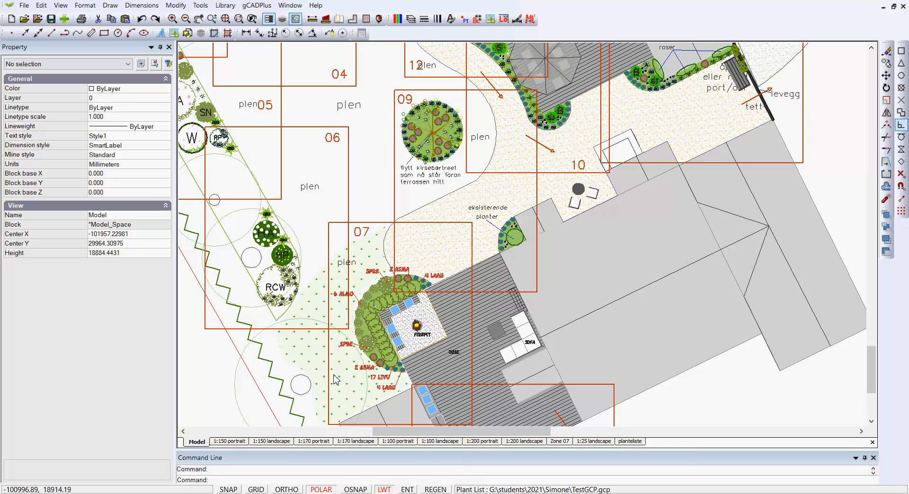
pyautogui.moveTo(402, 316)
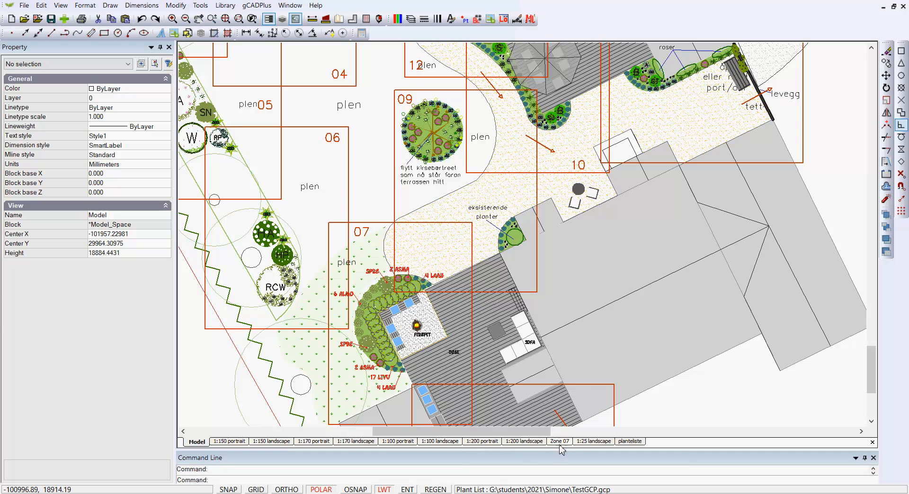
# Select the plan viewport on the Zone 07 layout and inspect its properties (fixed view scale 25)
pyautogui.click(559, 441)
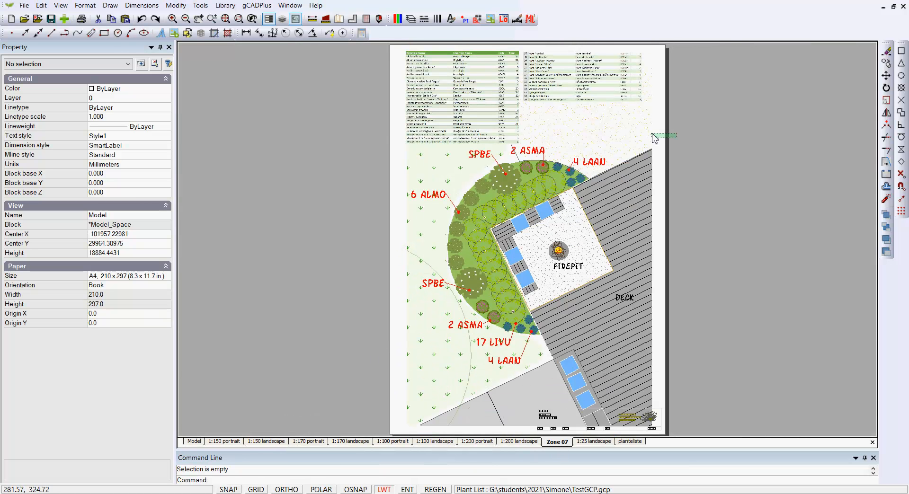
pyautogui.click(664, 137)
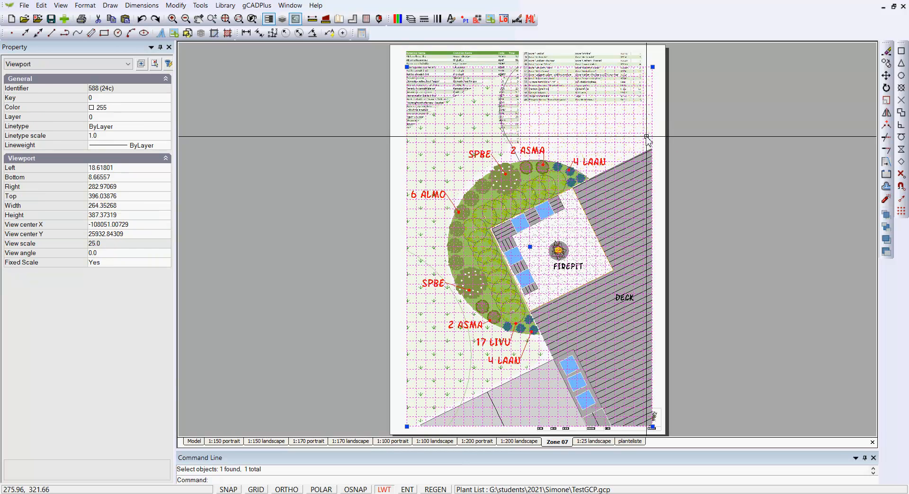
pyautogui.rightClick(648, 138)
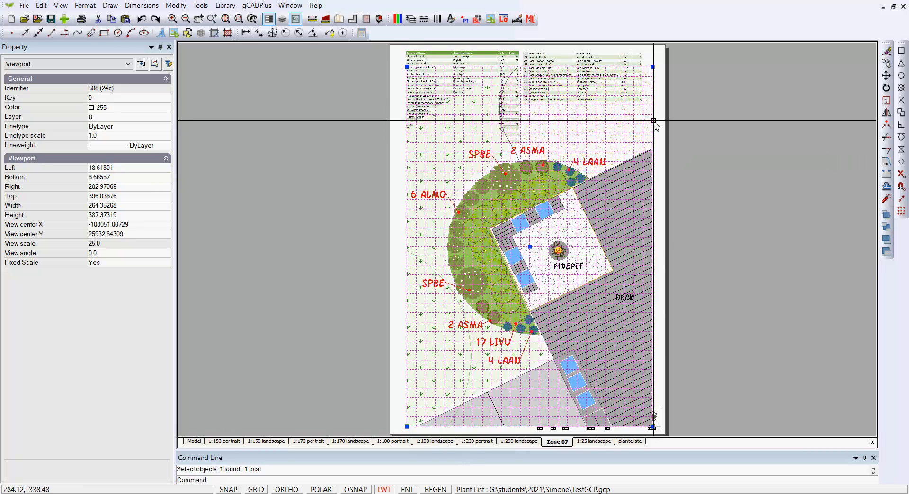
pyautogui.rightClick(655, 122)
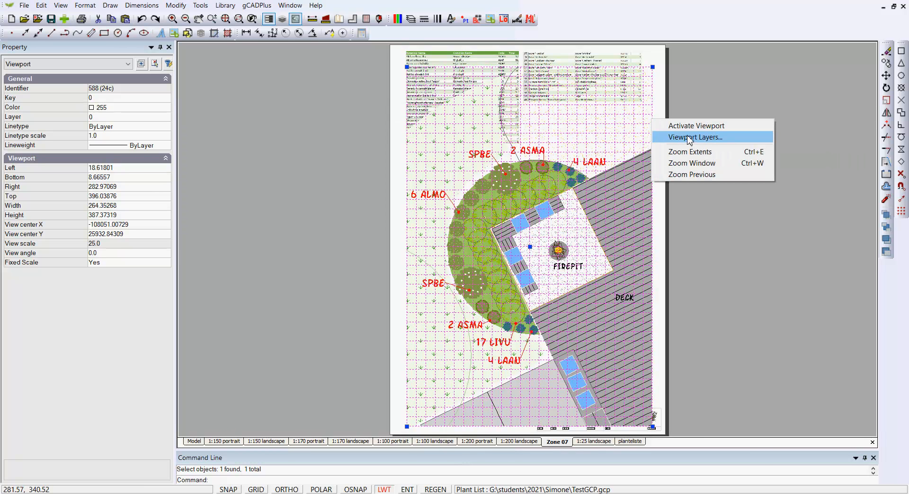
pyautogui.click(695, 138)
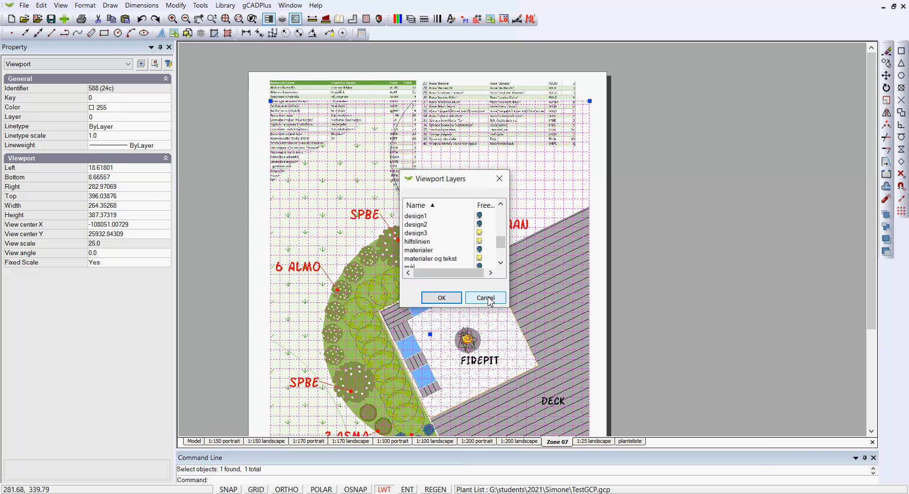
pyautogui.click(484, 298)
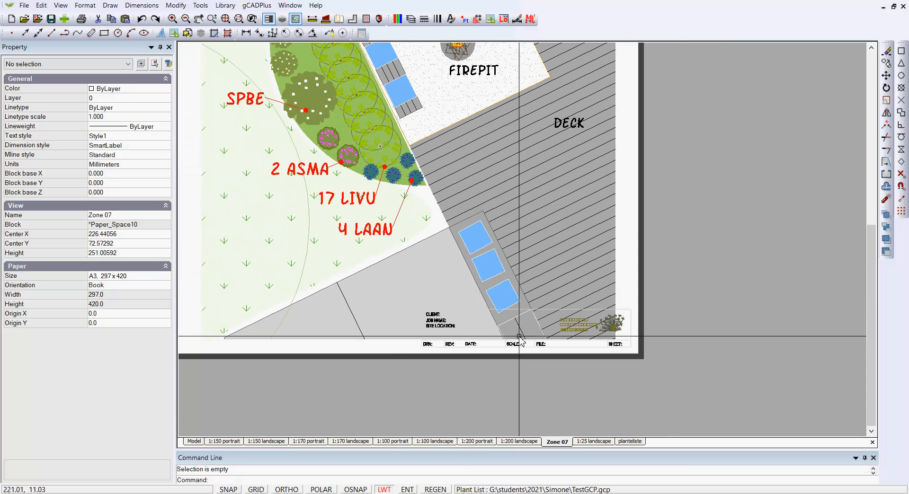
pyautogui.moveTo(585, 340)
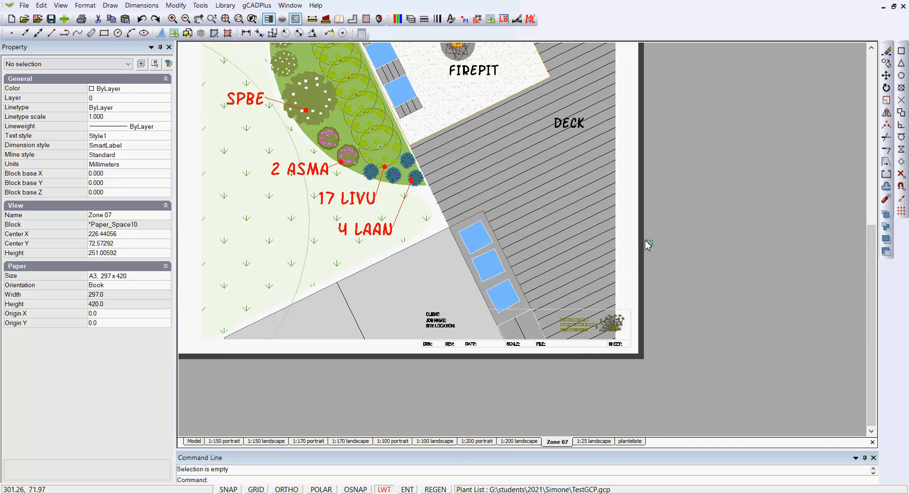
# Pan the Zone 07 sheet down to the deck and title block along the bottom edge
pyautogui.click(645, 245)
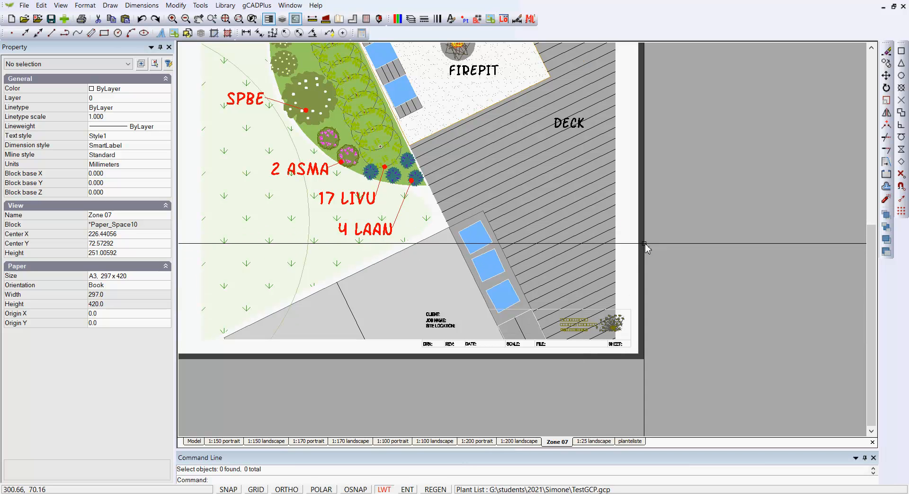
pyautogui.click(627, 240)
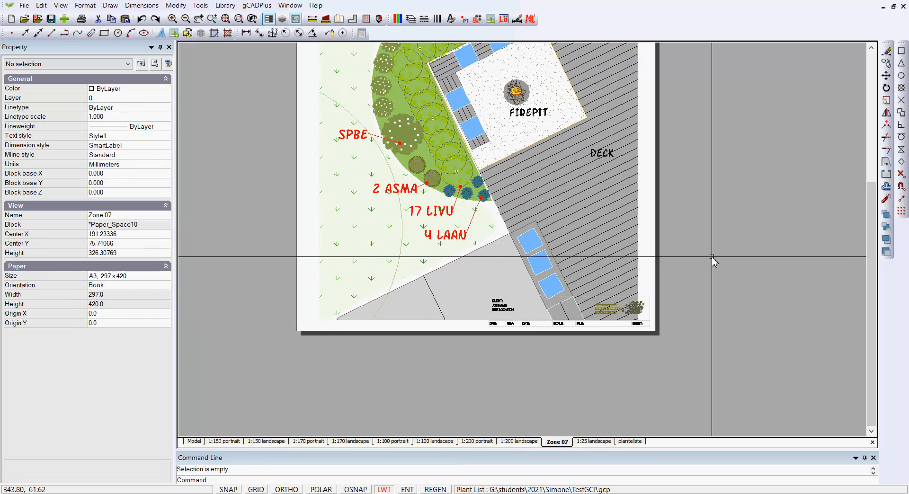
pyautogui.moveTo(708, 265)
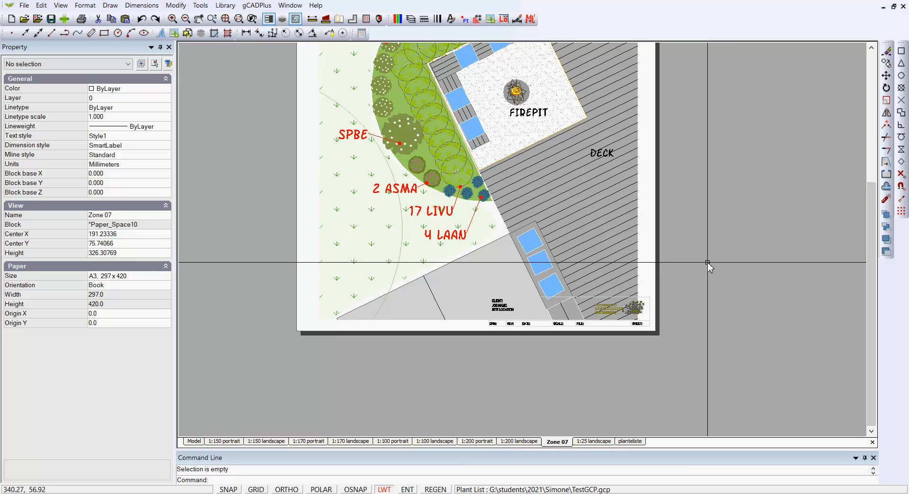
pyautogui.moveTo(700, 273)
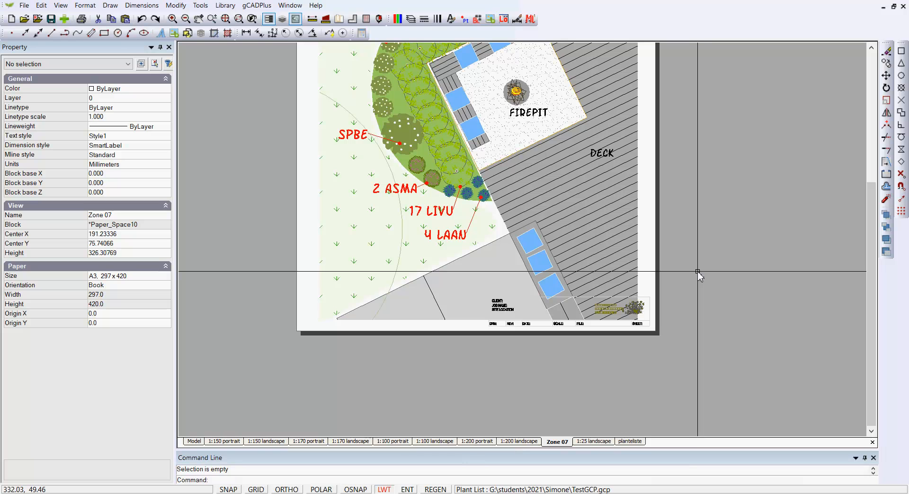
pyautogui.moveTo(699, 276)
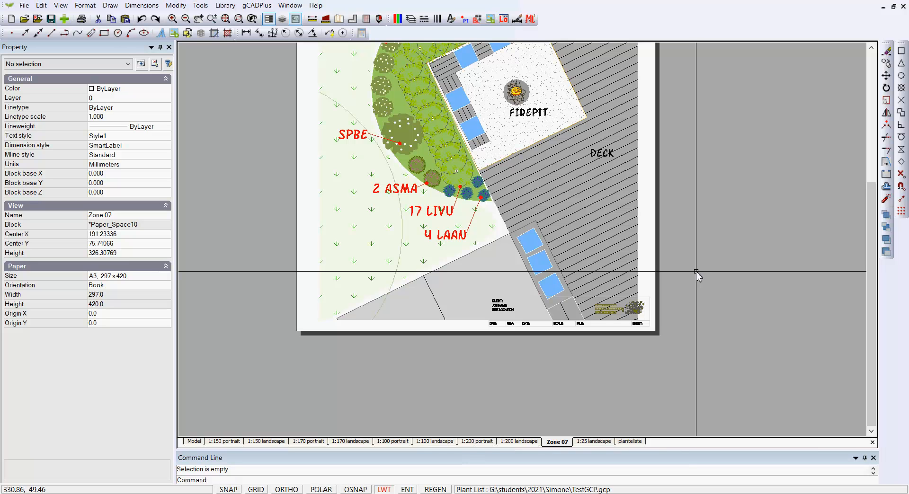
pyautogui.moveTo(702, 255)
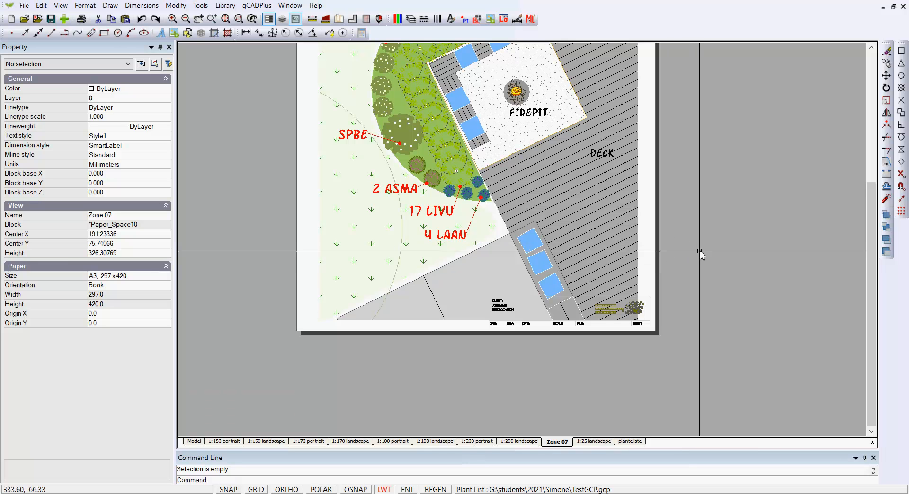
pyautogui.moveTo(611, 254)
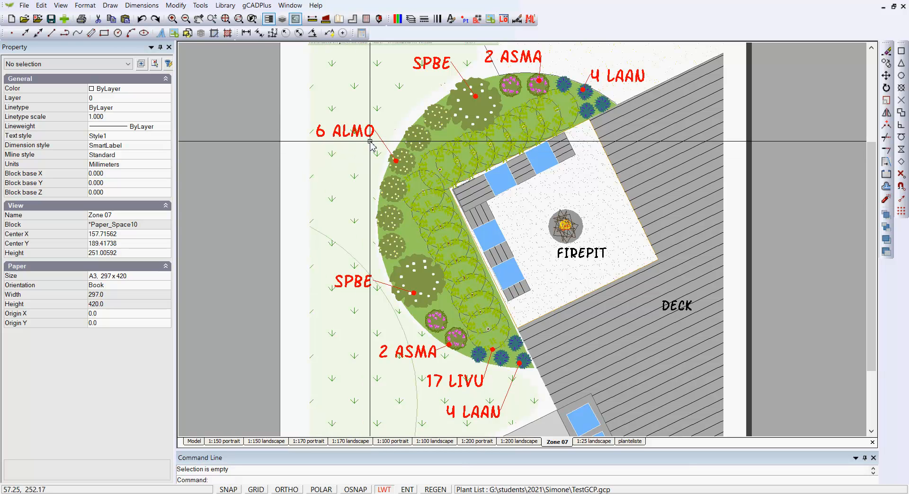
pyautogui.moveTo(370, 161)
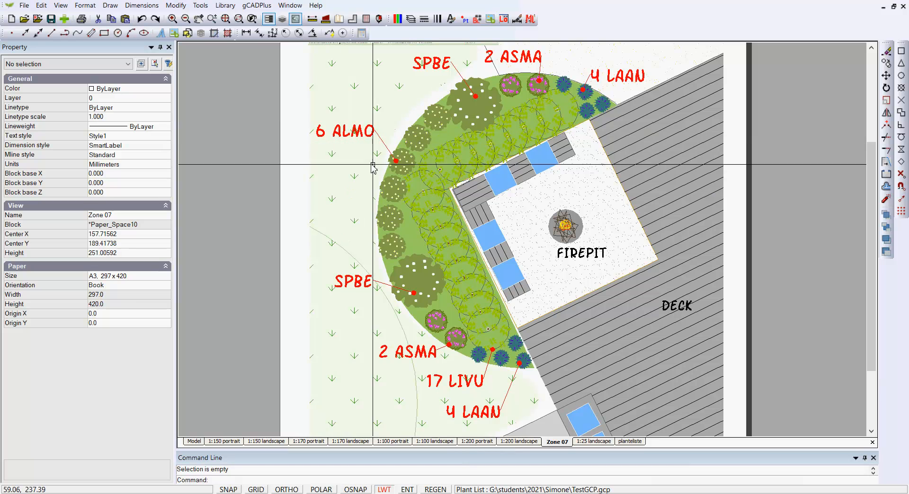
pyautogui.moveTo(396, 161)
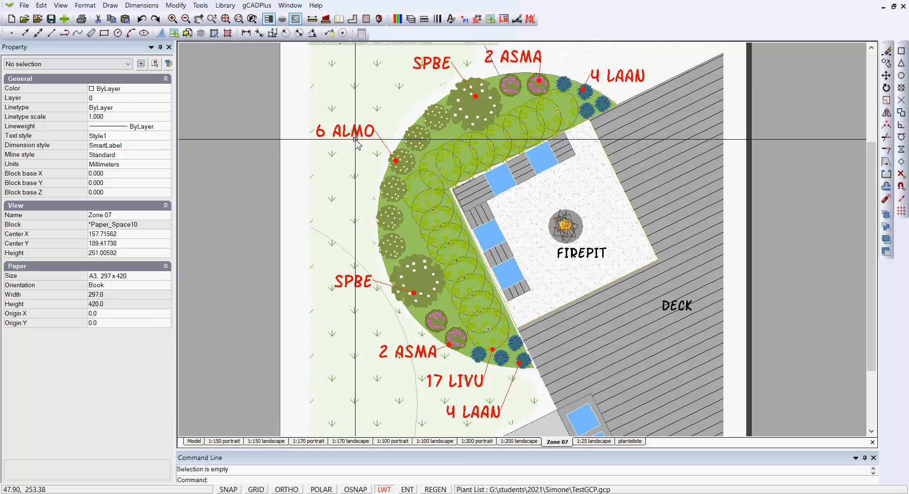
pyautogui.moveTo(392, 224)
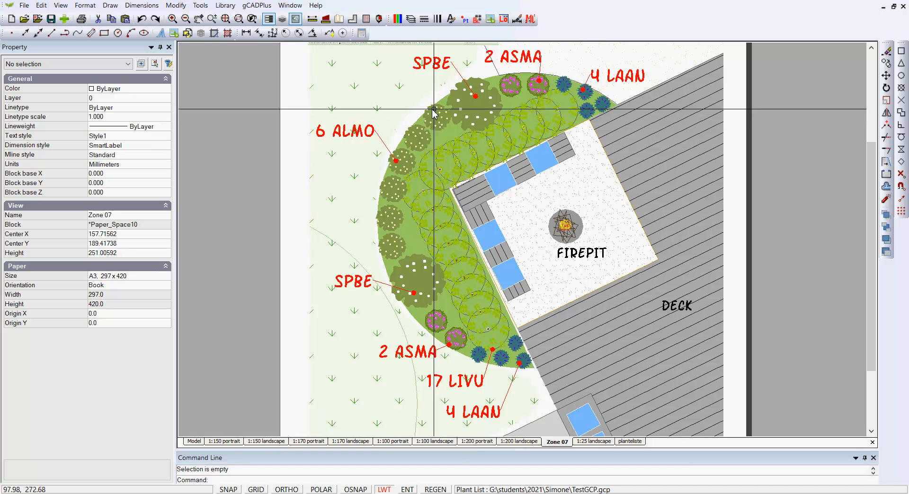
pyautogui.moveTo(407, 118)
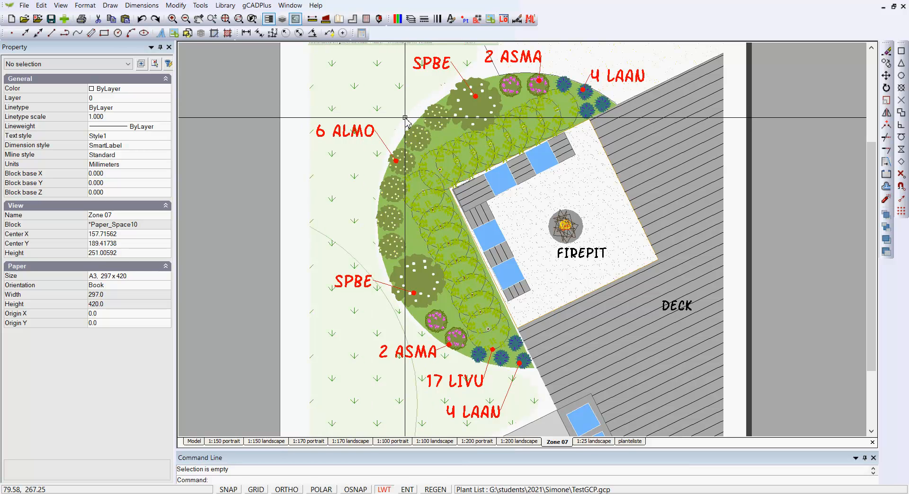
pyautogui.moveTo(442, 339)
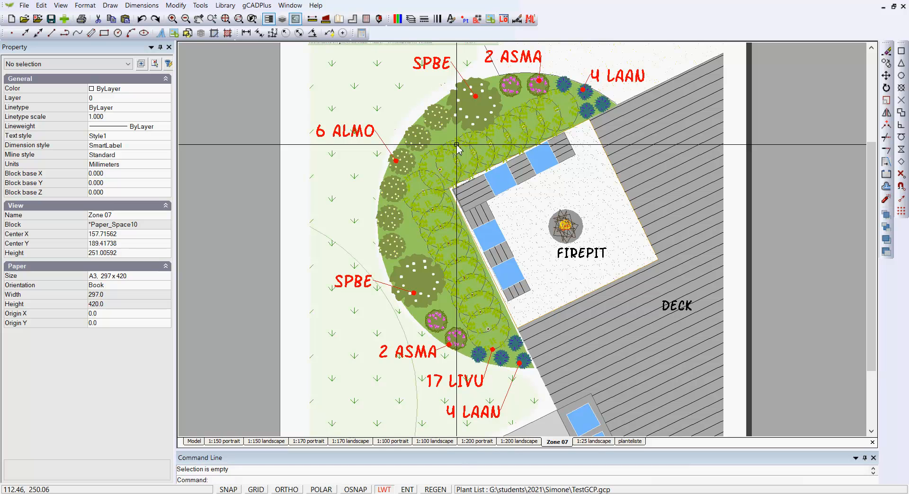
pyautogui.moveTo(385, 104)
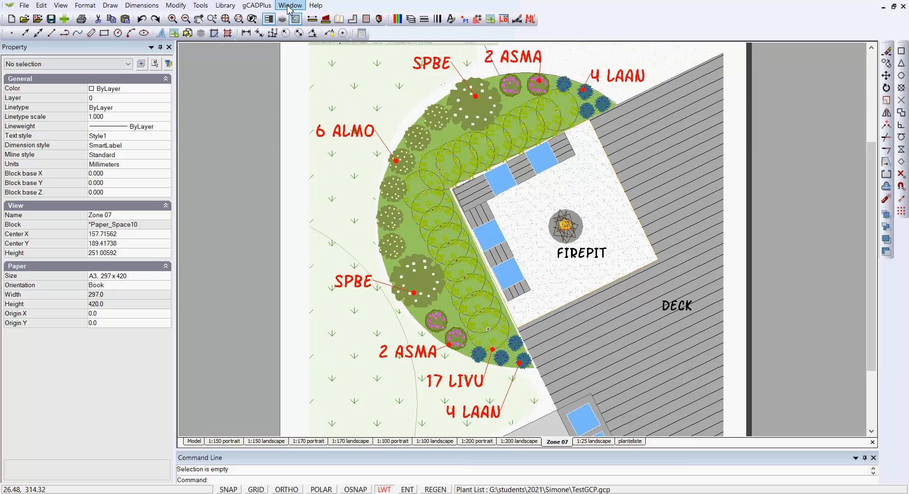
# Bring up the Window list, then return to the model space drawing of all garden zones
pyautogui.click(256, 5)
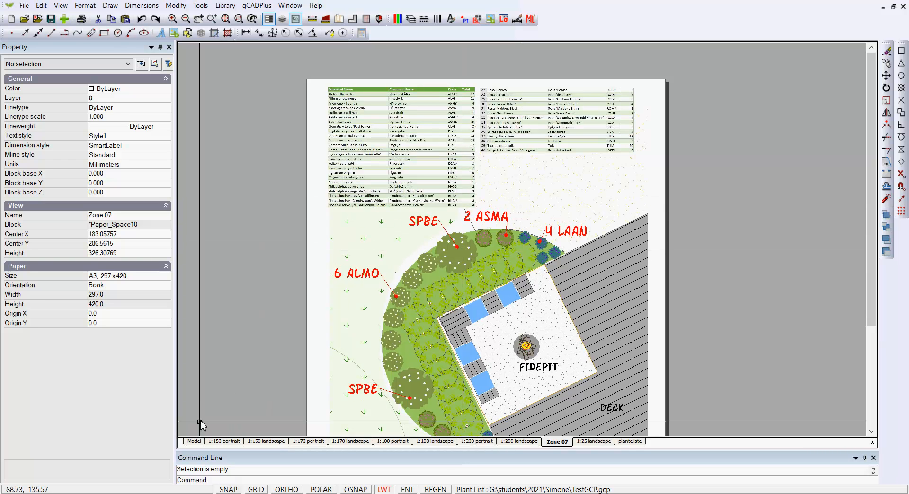
pyautogui.click(194, 441)
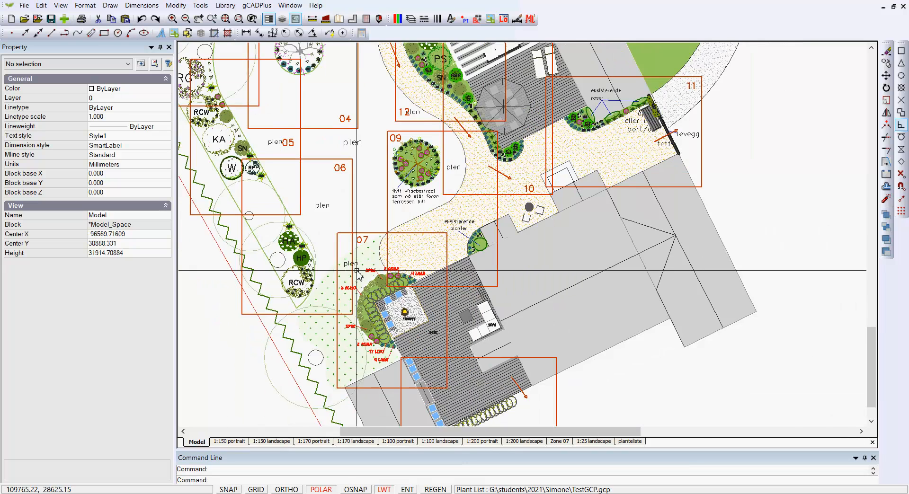
# Zoom toward the PLANTELISTE table, then return to the Zone 07 sheet layout
pyautogui.scroll(-3)
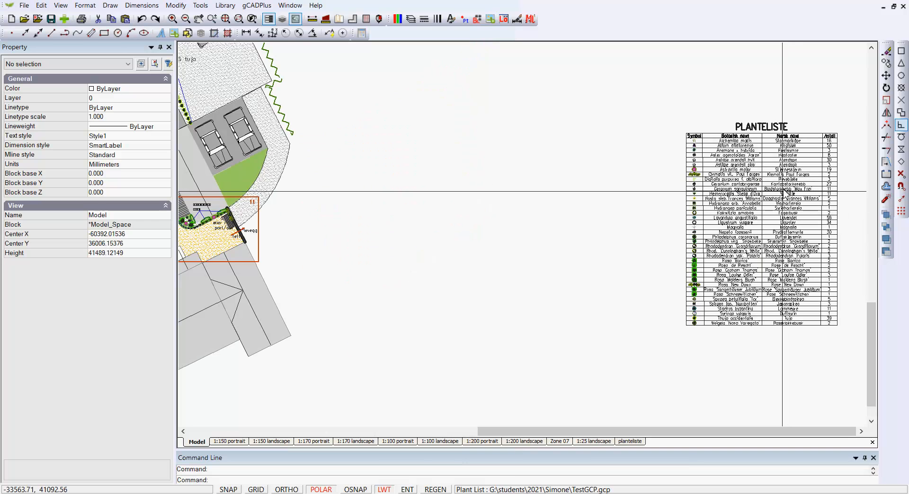
pyautogui.moveTo(438, 245)
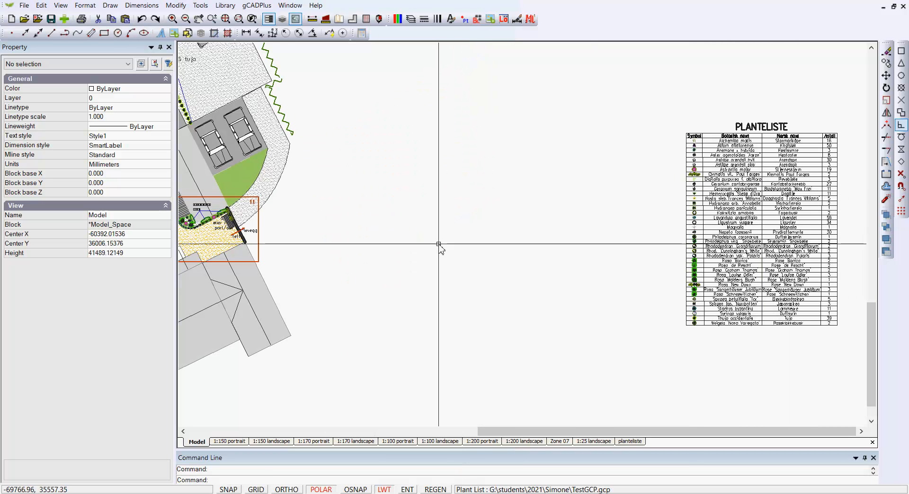
pyautogui.moveTo(409, 263)
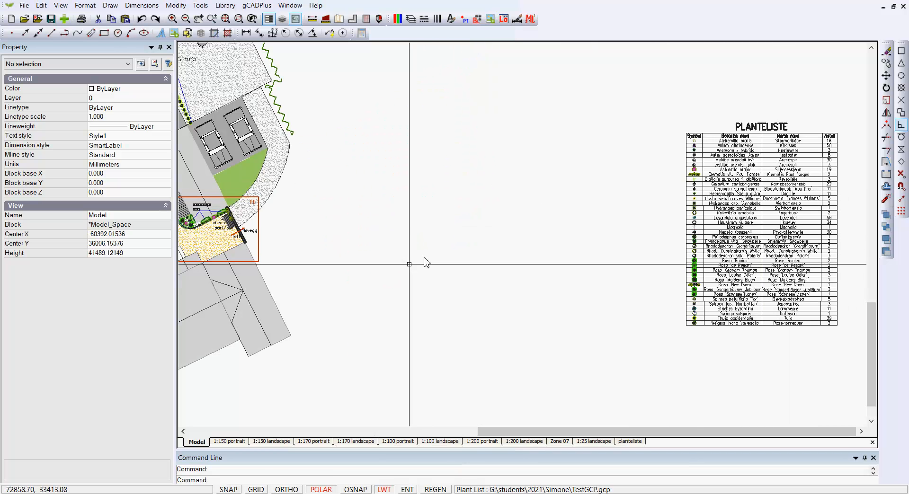
pyautogui.click(559, 442)
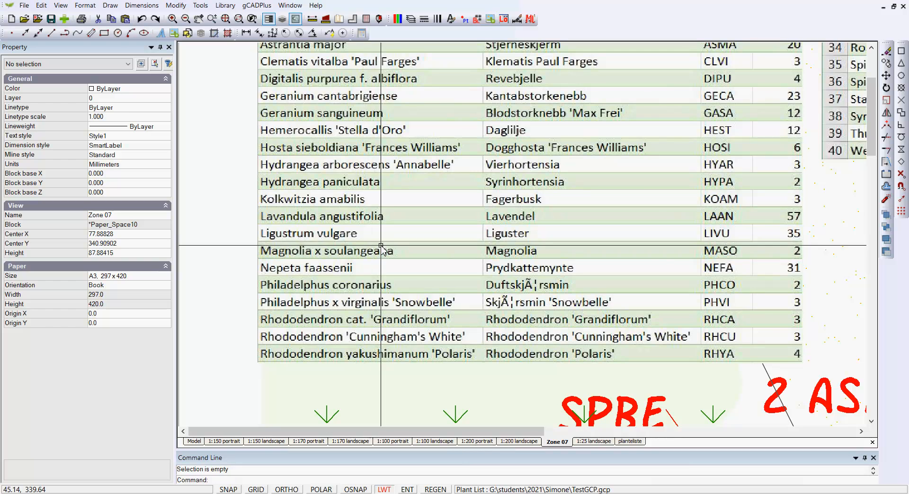
# Zoom the two-part plant schedule above the planting plan and bring up the sheet's quick commands
pyautogui.scroll(-3)
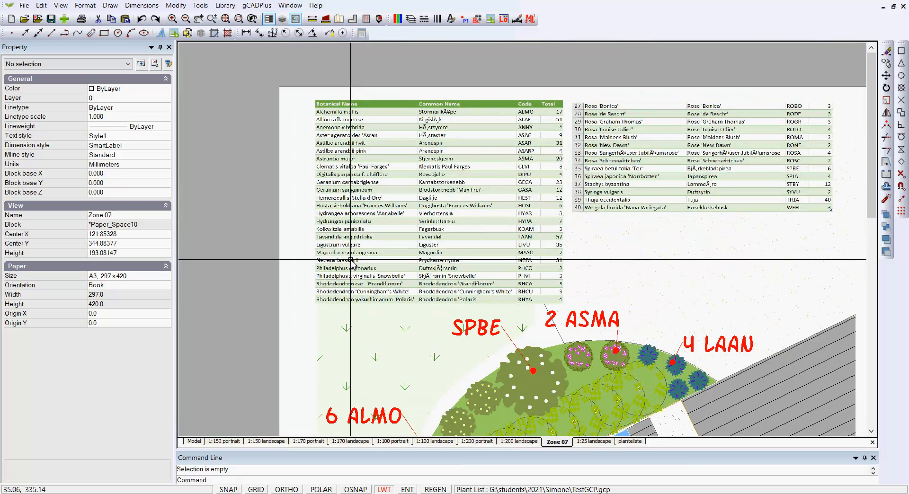
pyautogui.moveTo(584, 251)
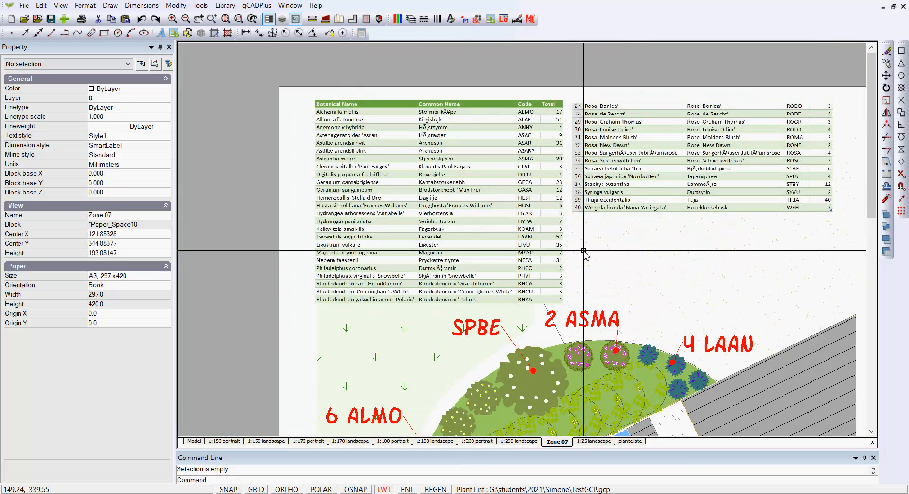
pyautogui.moveTo(606, 257)
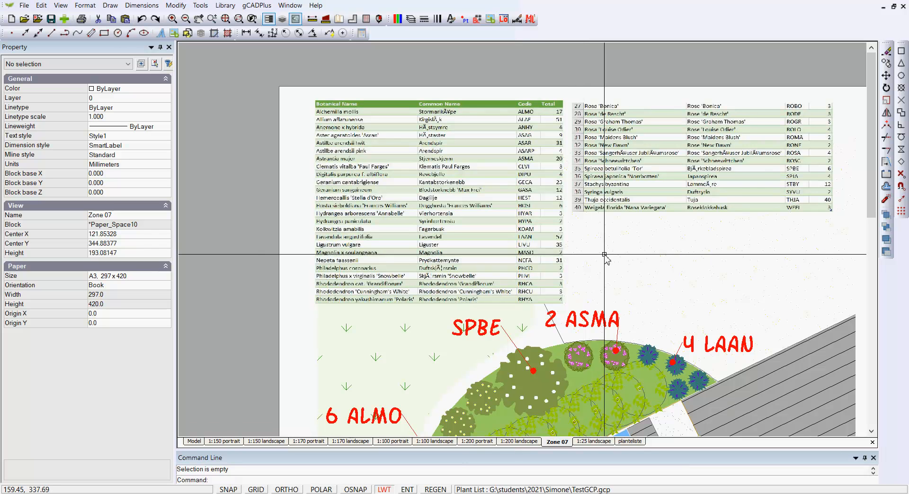
pyautogui.moveTo(601, 270)
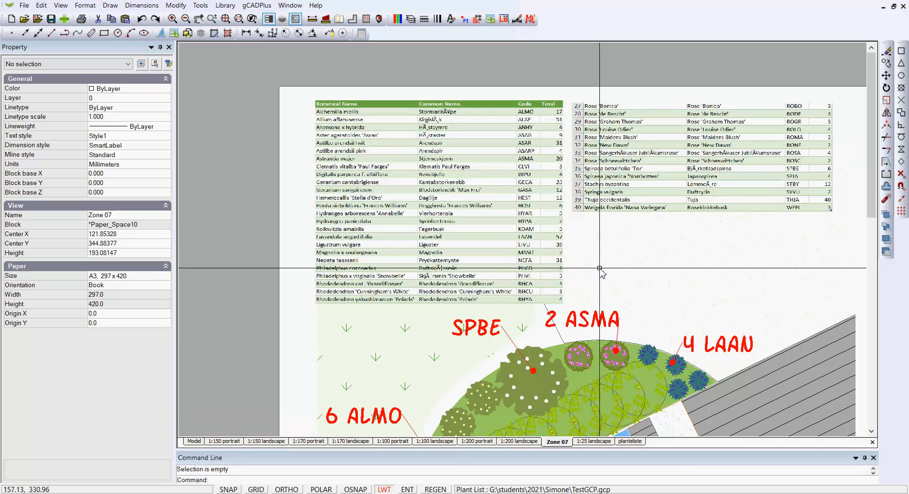
pyautogui.moveTo(600, 267)
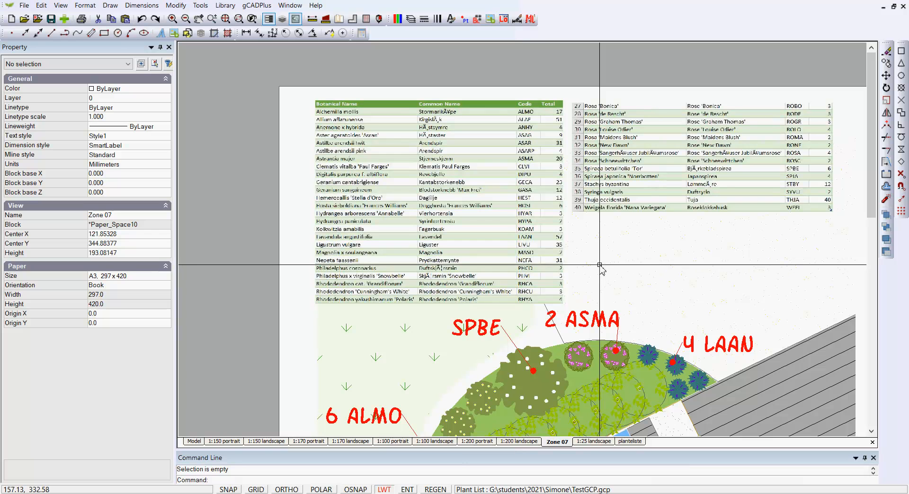
pyautogui.rightClick(602, 268)
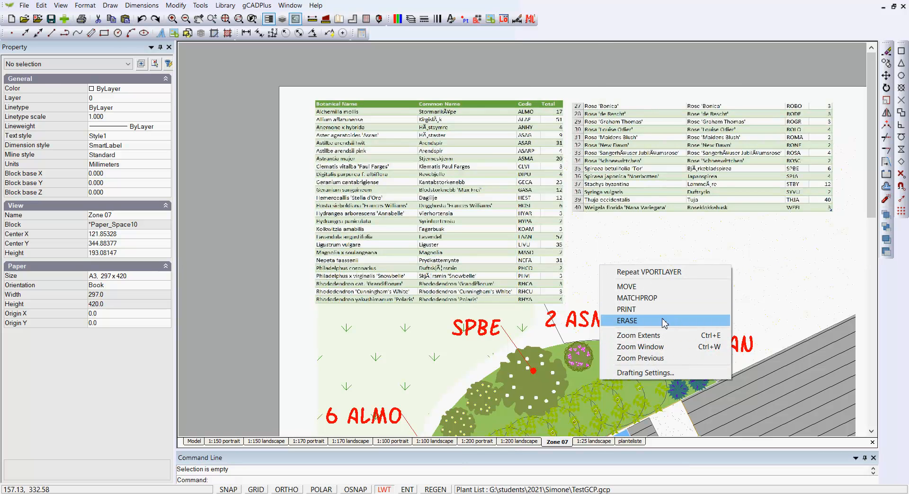
pyautogui.moveTo(662, 325)
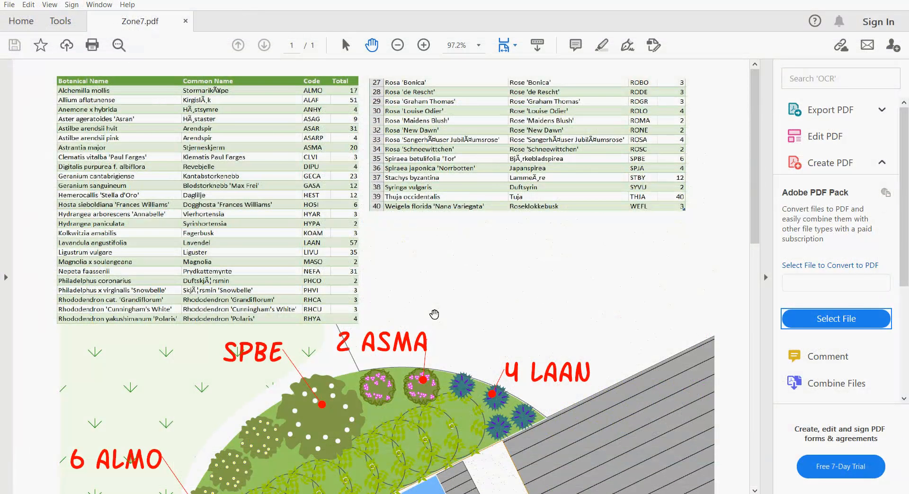
pyautogui.moveTo(766, 284)
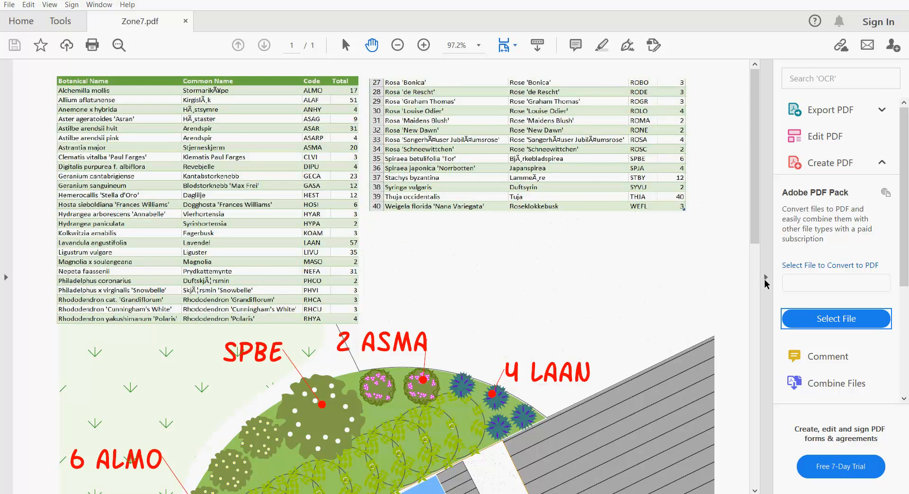
# Hide Acrobat's tools pane, fit Zone7.pdf to the window, then zoom to 75% to read the schedule
pyautogui.click(424, 46)
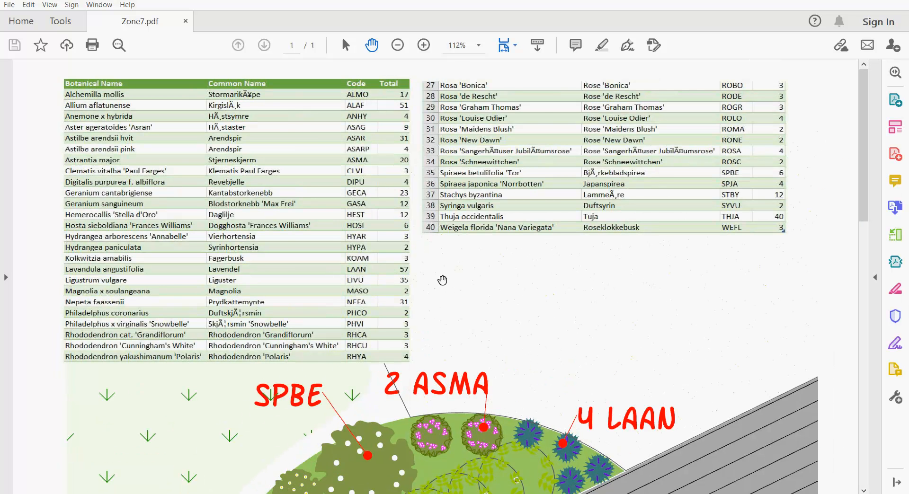
pyautogui.click(397, 45)
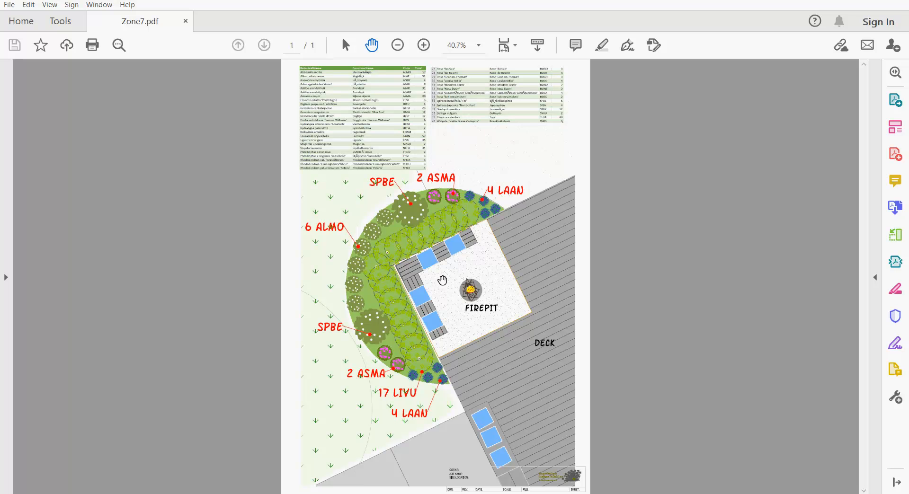
pyautogui.click(424, 45)
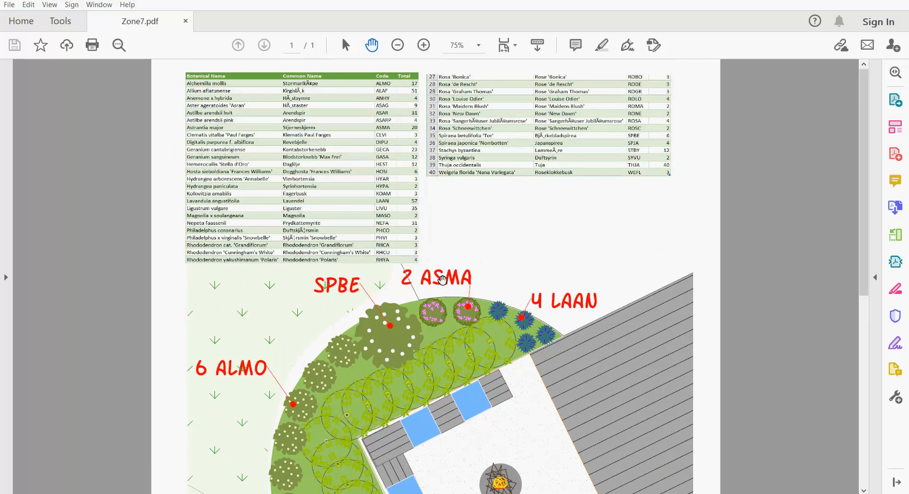
pyautogui.click(424, 44)
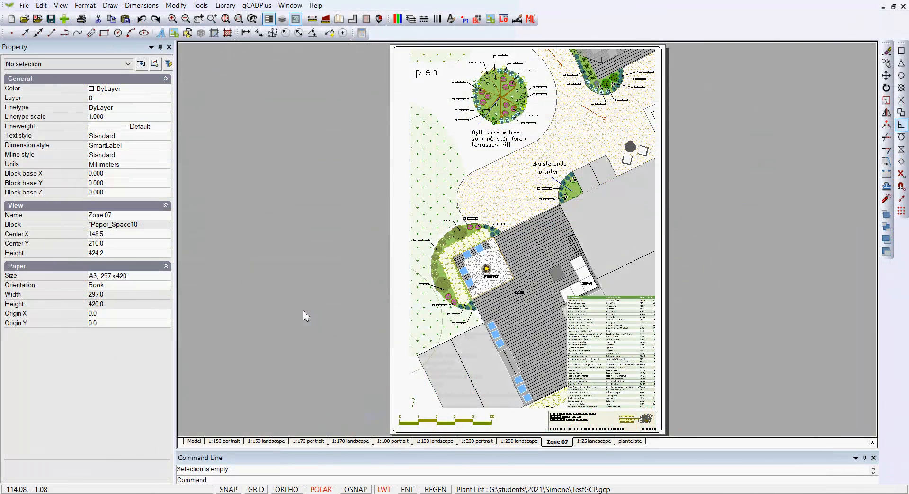
pyautogui.moveTo(415, 101)
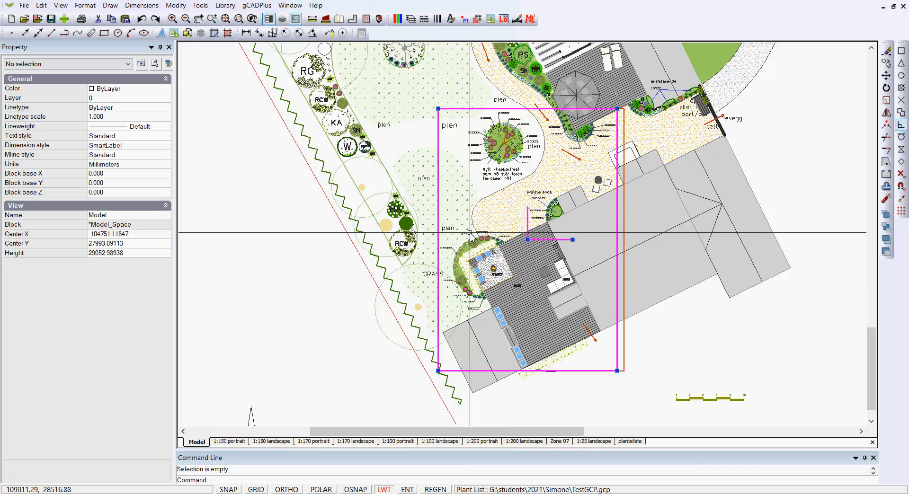
pyautogui.moveTo(484, 192)
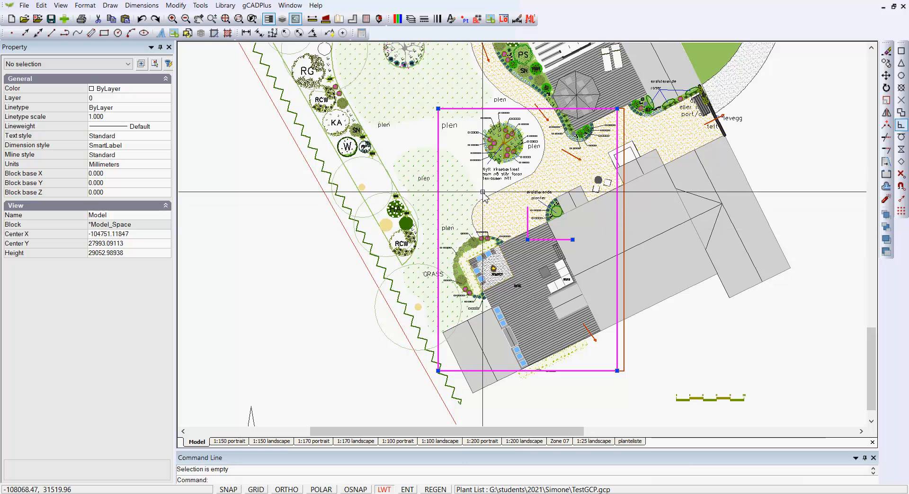
# Switch from the magenta patio frame in model space back to the Zone 07 sheet
pyautogui.click(559, 441)
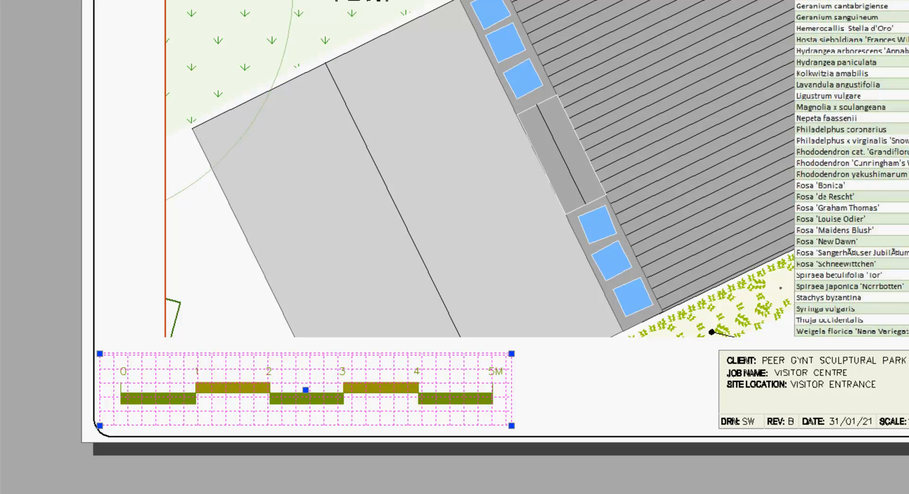
pyautogui.moveTo(46, 410)
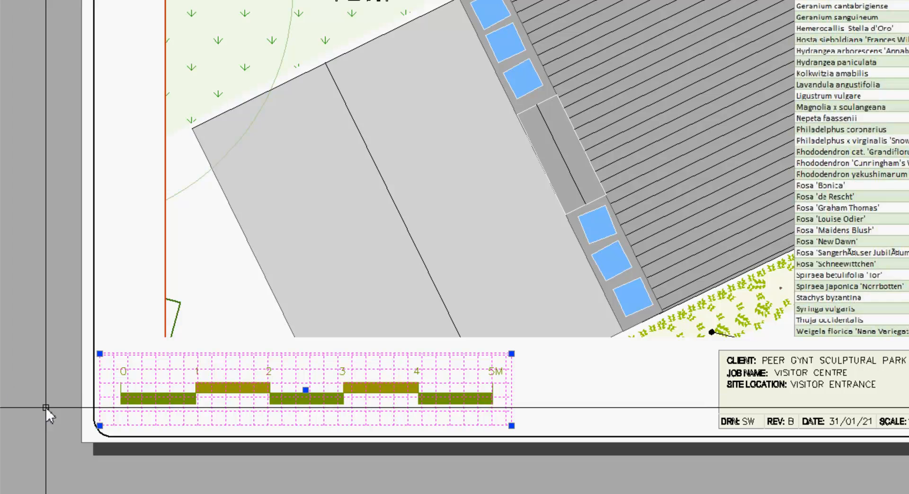